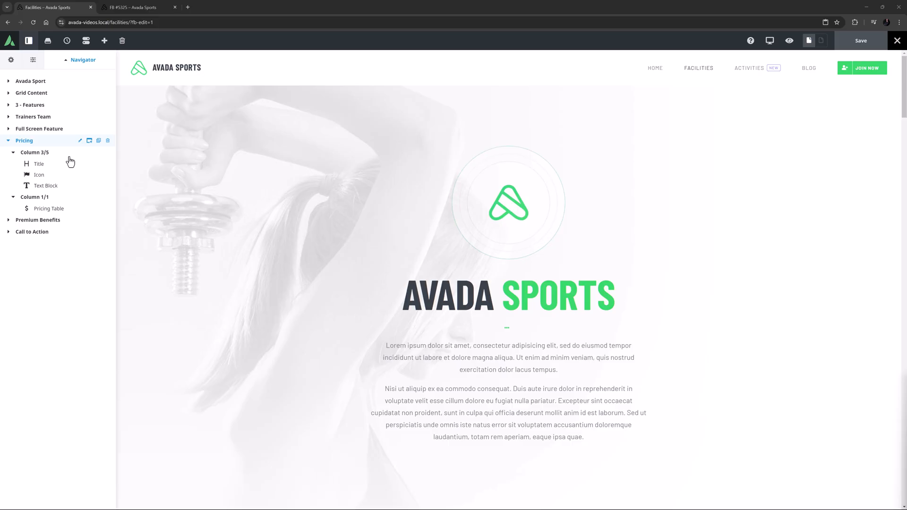
# - Expand the Pricing section in the navigator to show the Classic, Premium and Ultimate table
pyautogui.click(49, 209)
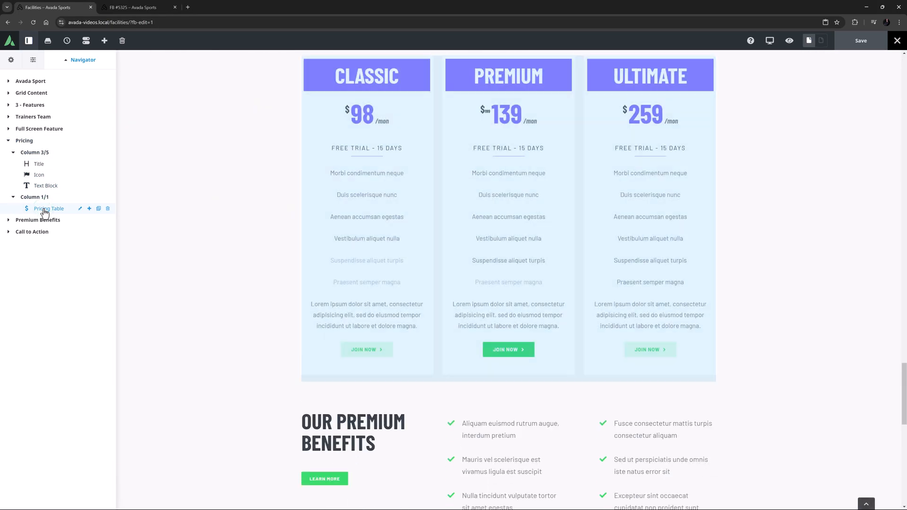
pyautogui.scroll(-3)
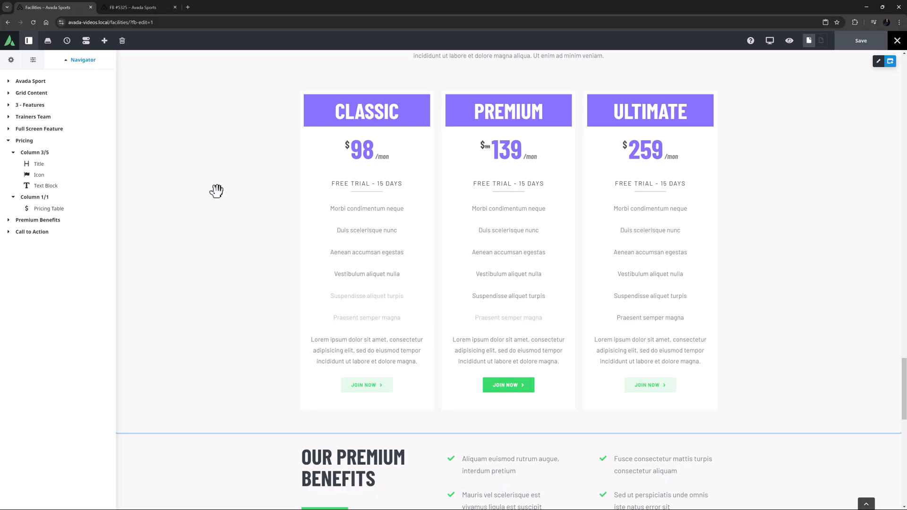
pyautogui.moveTo(221, 190)
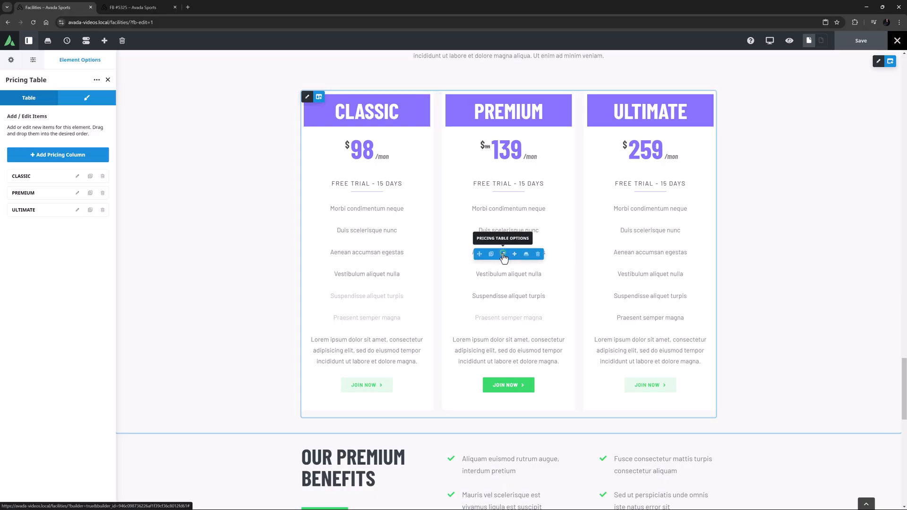
pyautogui.moveTo(207, 217)
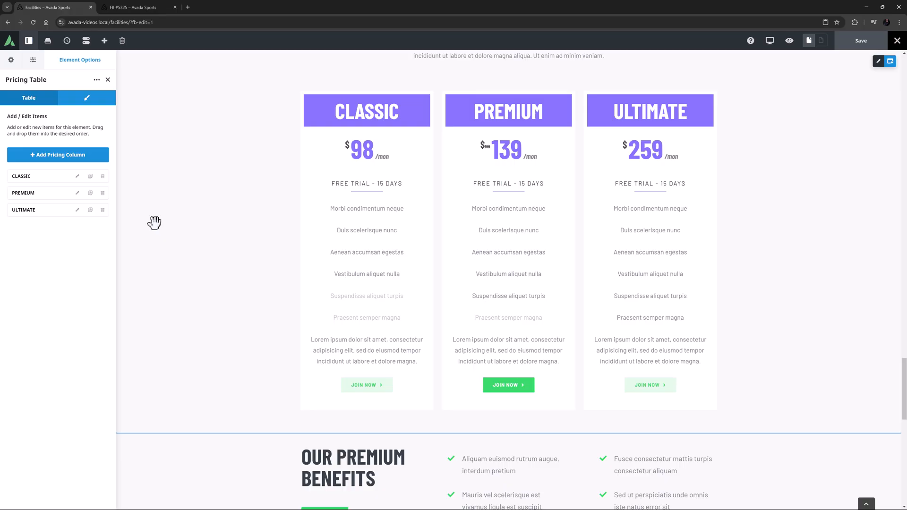
# - Edit the PREMIUM column from the Pricing Table element's column list
pyautogui.click(77, 193)
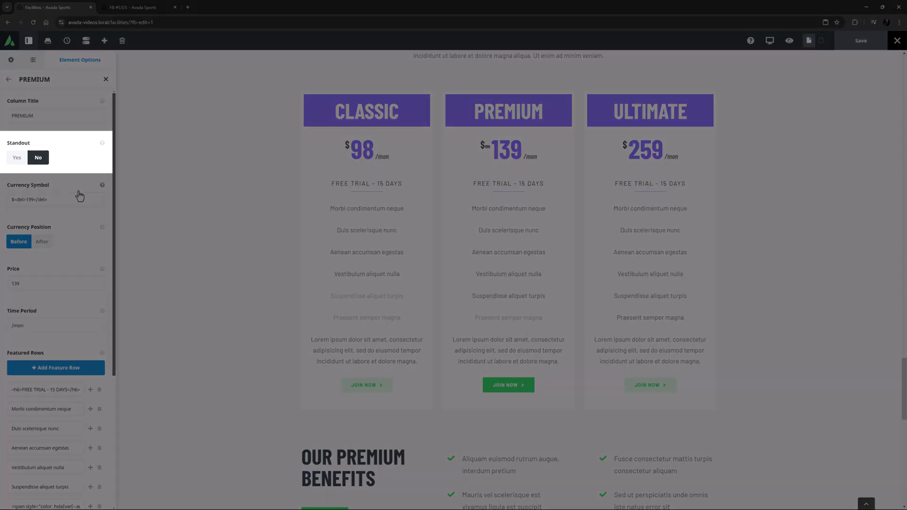
# - Set the Premium column's Standout option to Yes
pyautogui.click(16, 158)
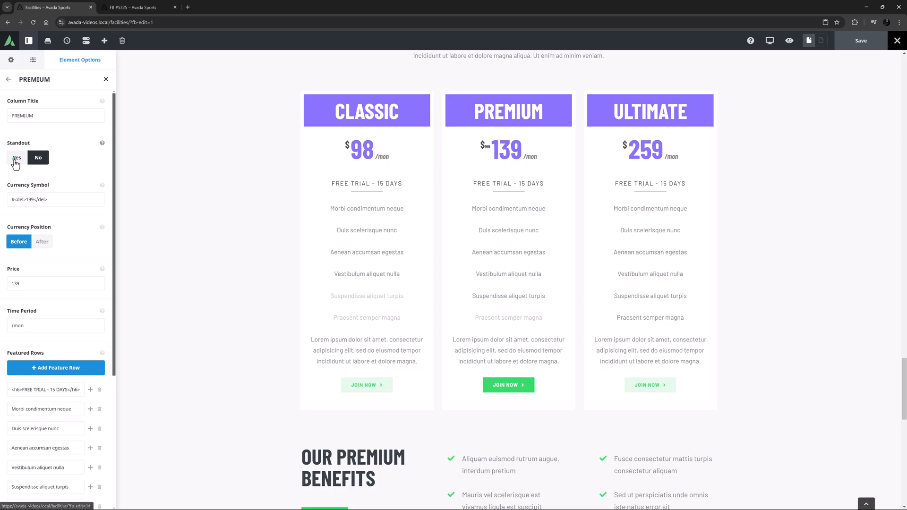
pyautogui.click(16, 158)
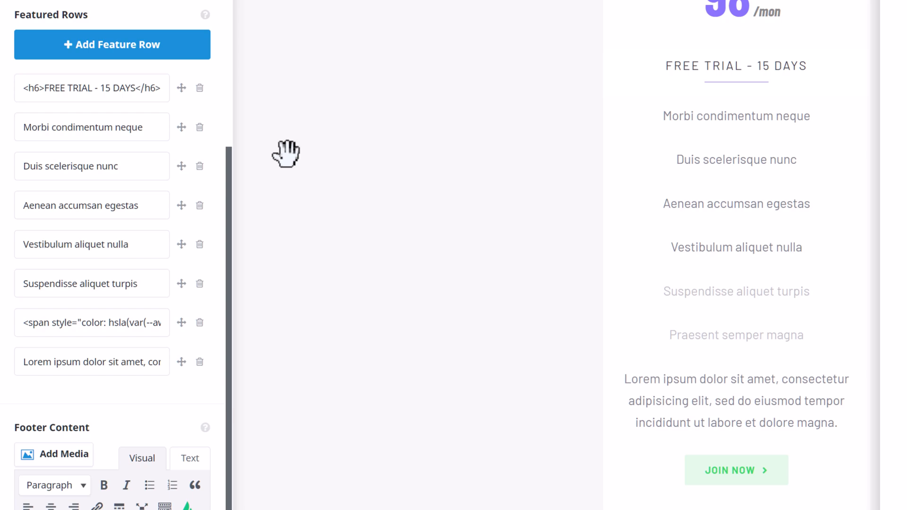
# - Go back from the PREMIUM options to the Pricing Table element's columns
pyautogui.click(87, 88)
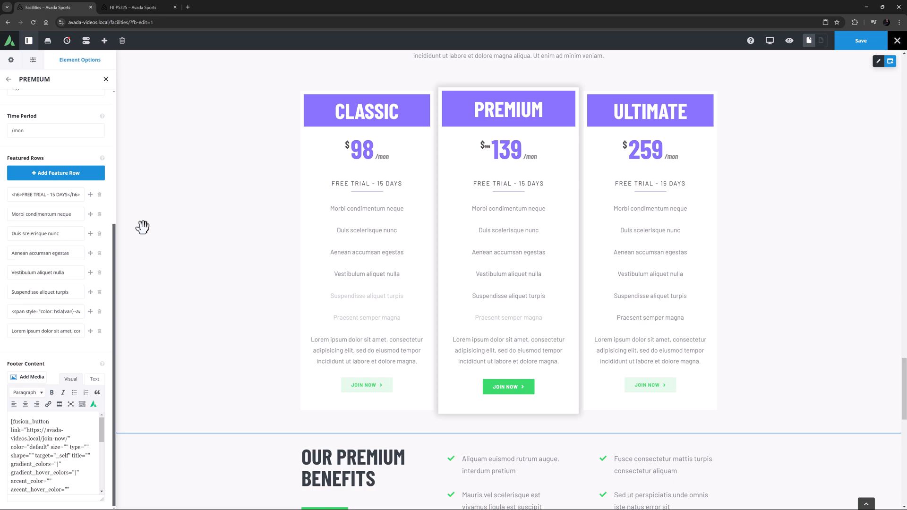
pyautogui.moveTo(115, 194)
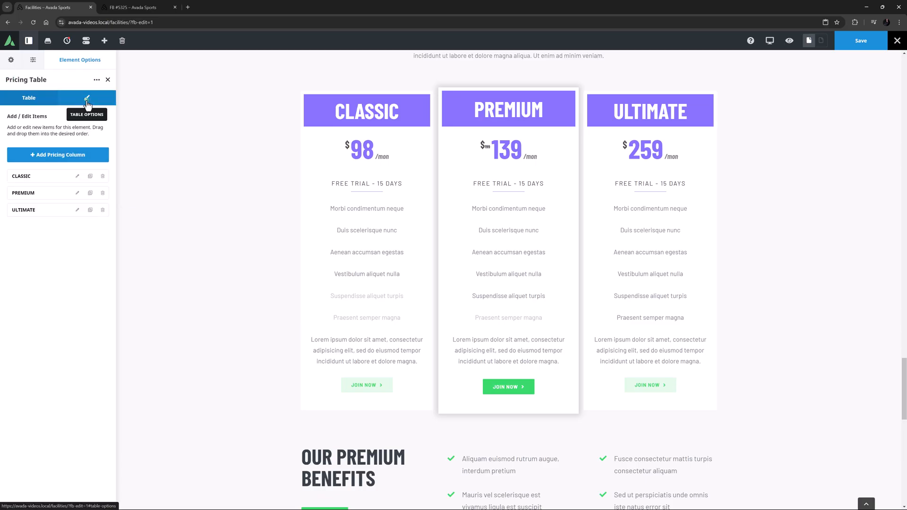
# - In Table Options, try the Style 1 type, then keep Style 2
pyautogui.click(86, 97)
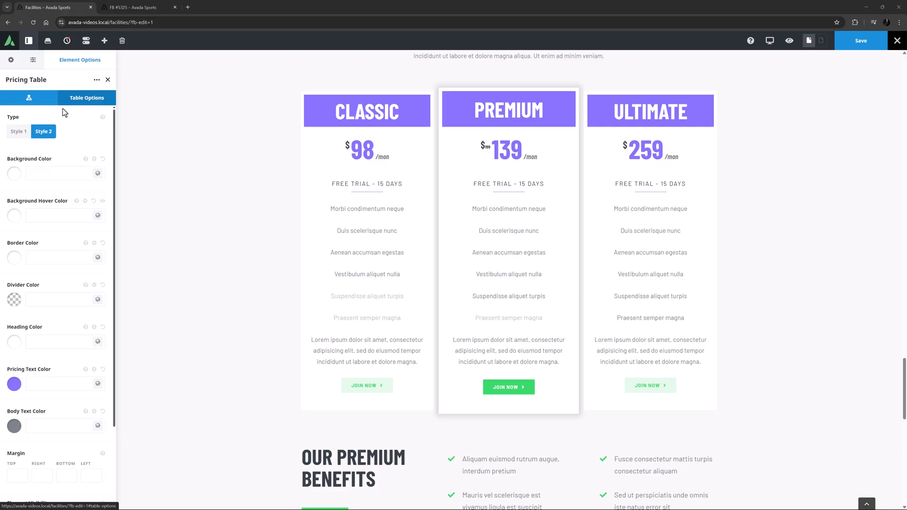
pyautogui.click(18, 131)
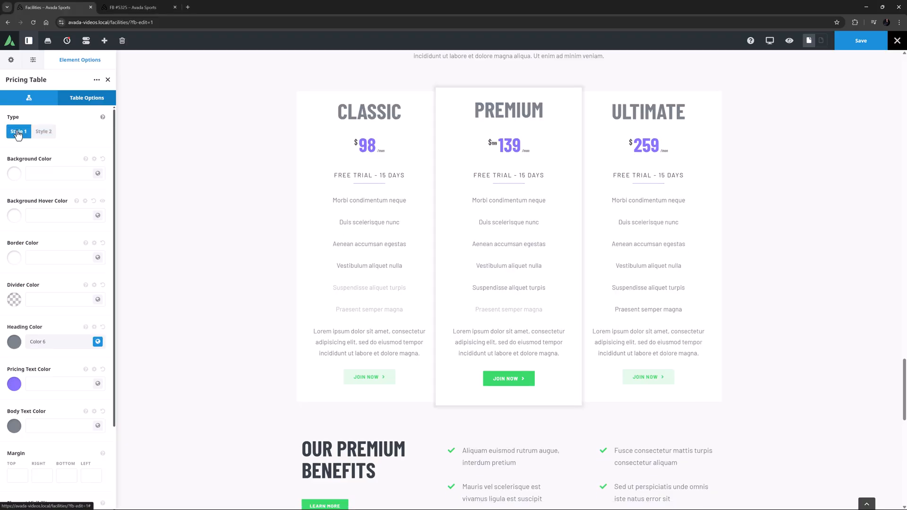
pyautogui.click(44, 131)
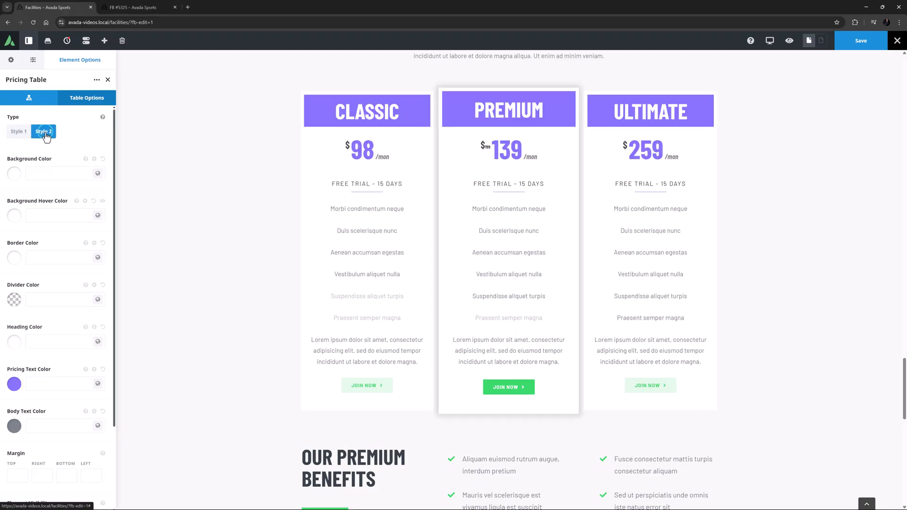
pyautogui.click(44, 132)
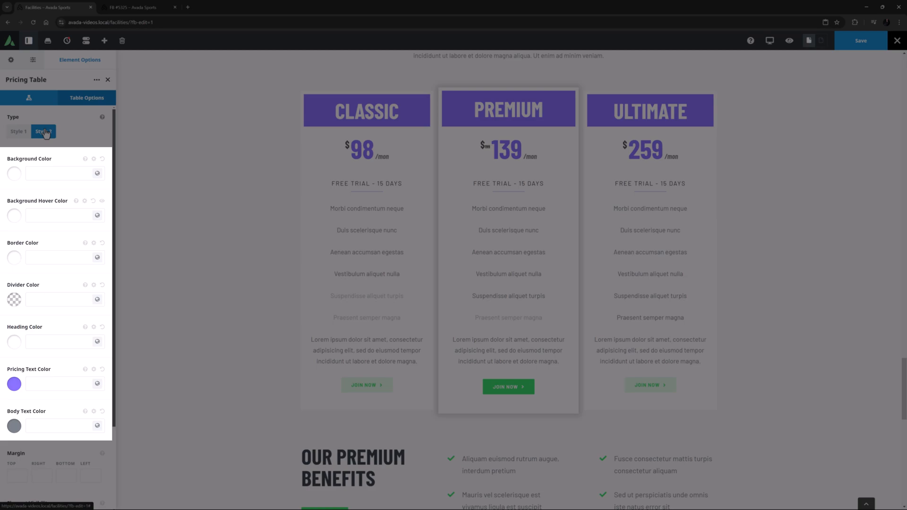
# - Choose global colours: dark border, purple dividers, green headings and a palette colour for prices
pyautogui.click(42, 131)
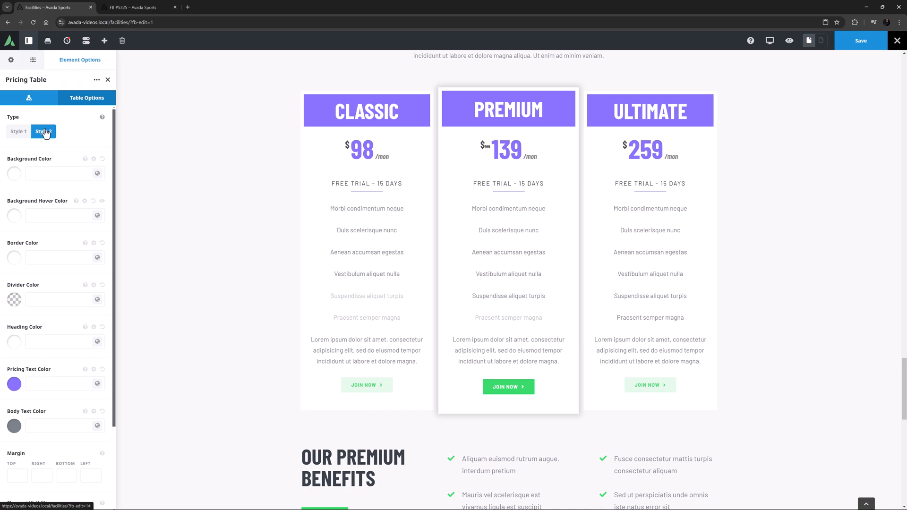
pyautogui.click(43, 131)
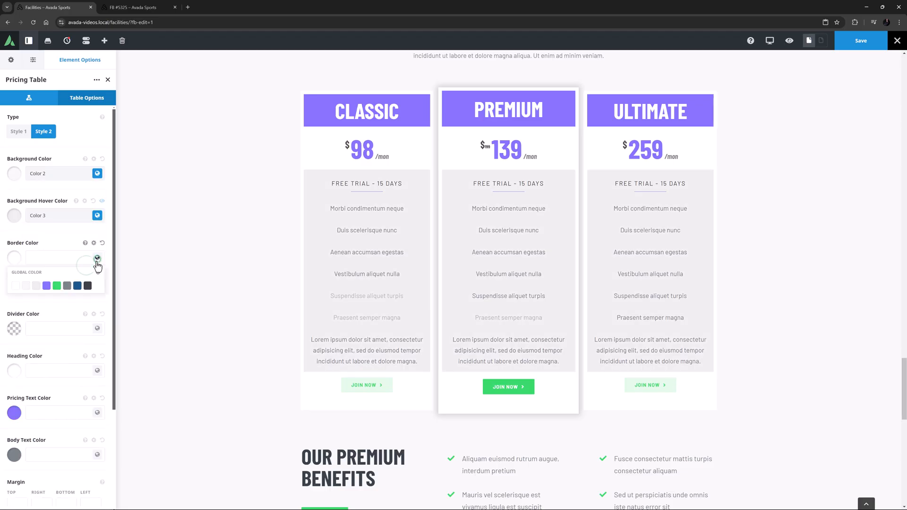
pyautogui.click(87, 285)
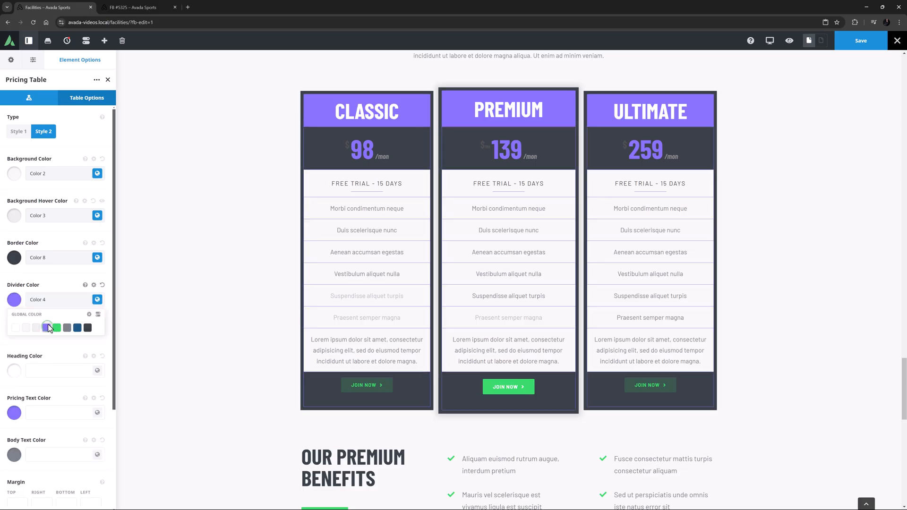
pyautogui.click(56, 371)
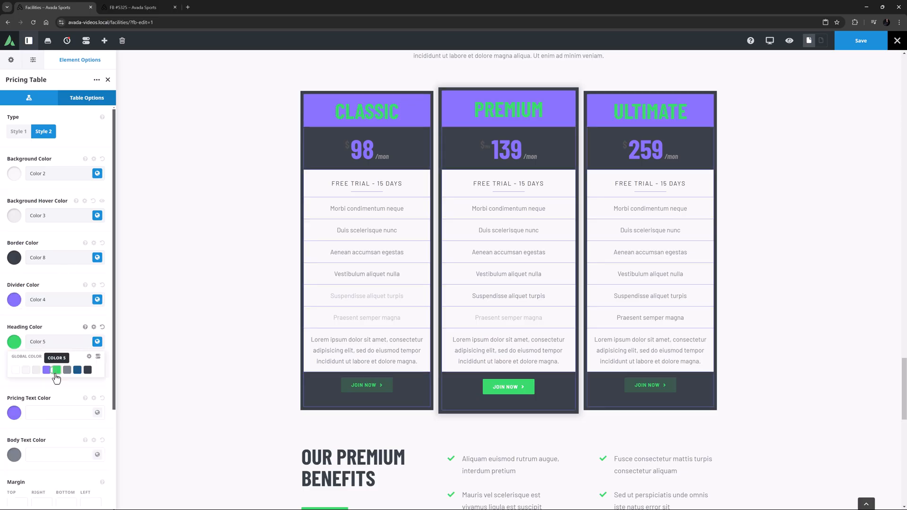
pyautogui.click(97, 385)
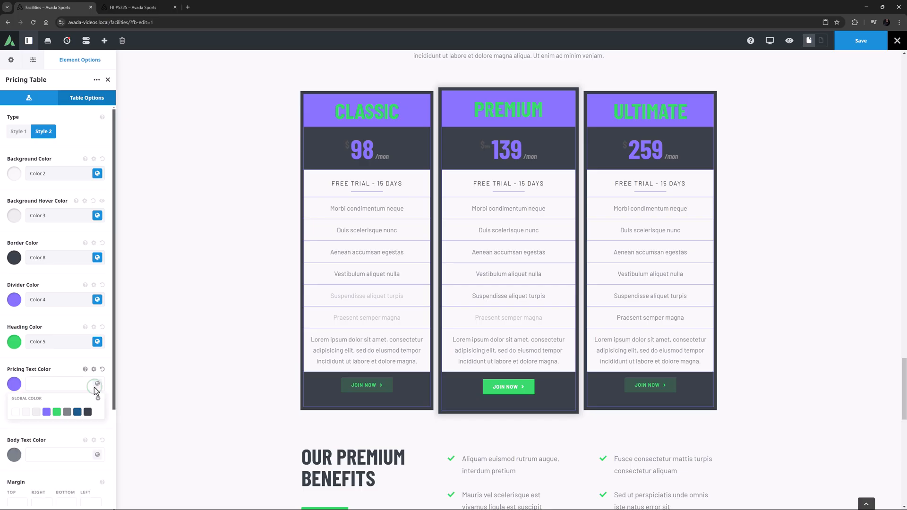
pyautogui.click(46, 412)
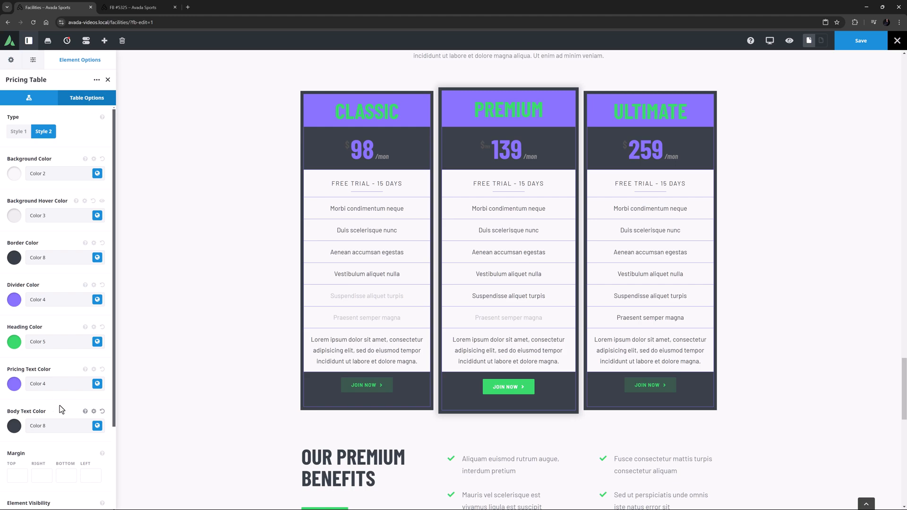
pyautogui.moveTo(97, 236)
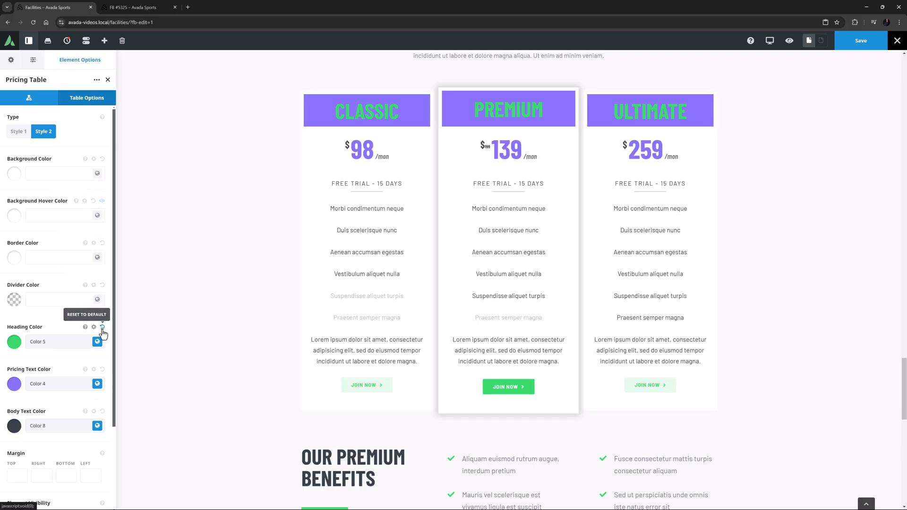
# - Reset the heading colour to its default with the Reset to Default icon
pyautogui.click(102, 327)
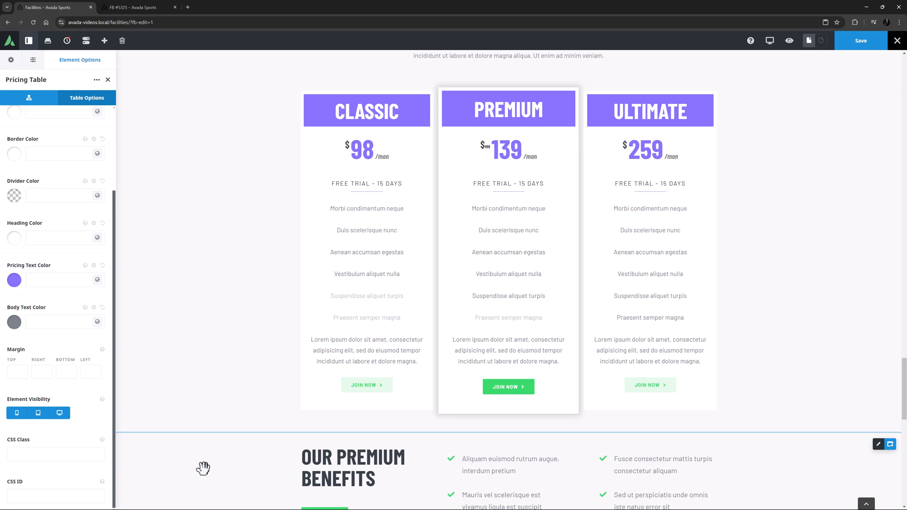
pyautogui.click(138, 7)
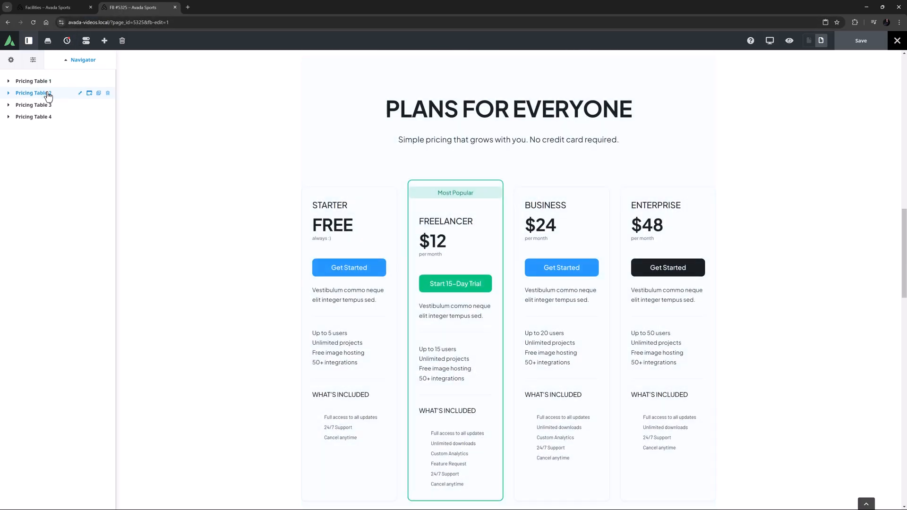
pyautogui.click(33, 105)
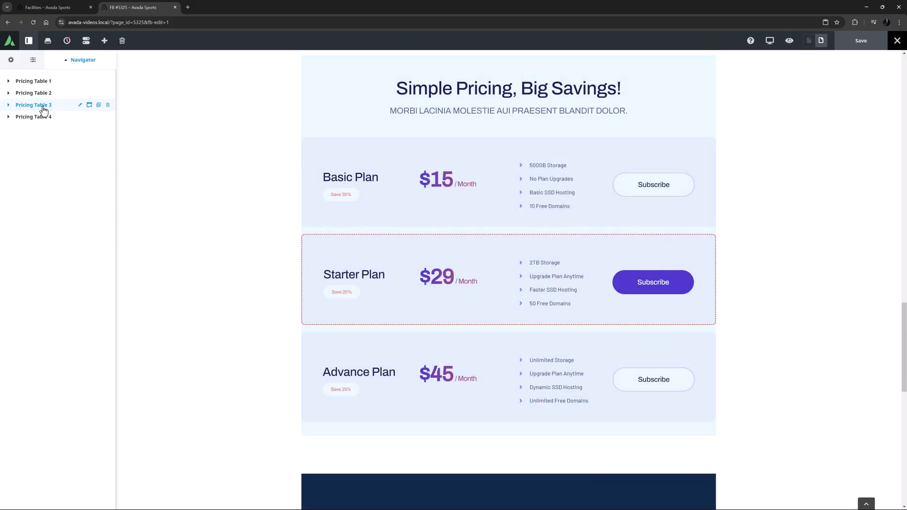
pyautogui.click(34, 117)
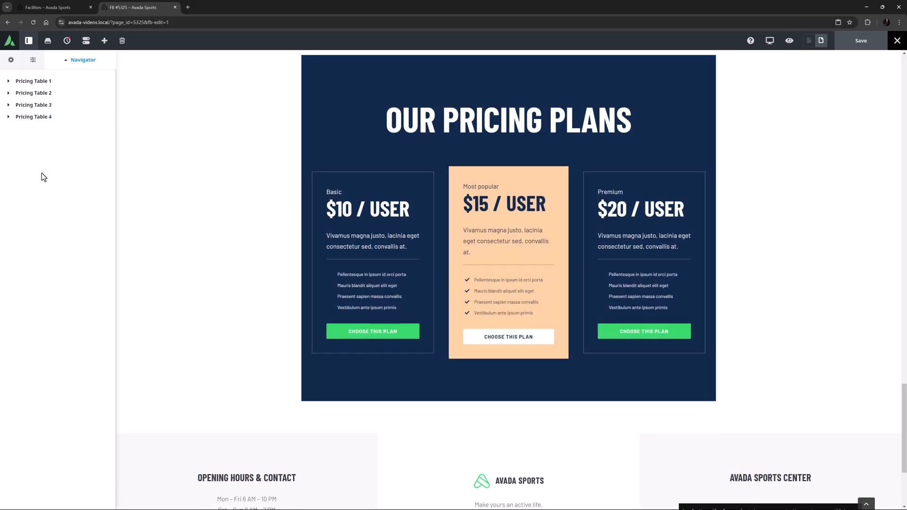
pyautogui.click(52, 7)
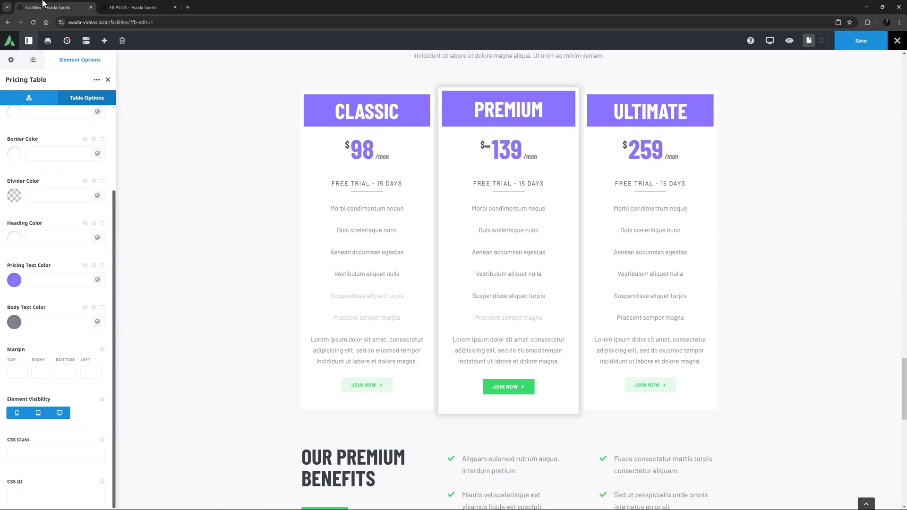